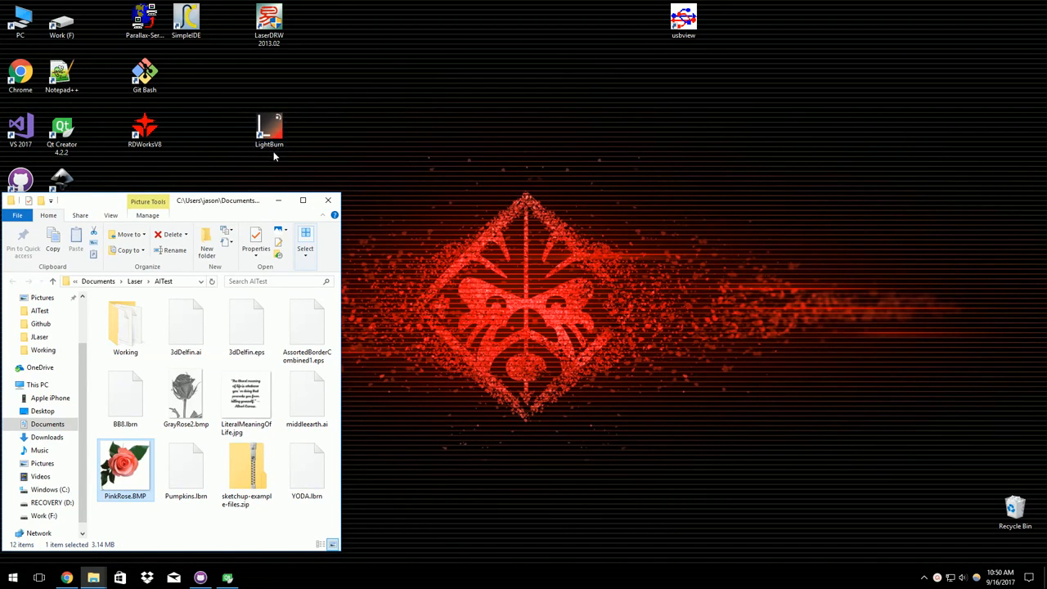
# Step: Launch LightBurn from its desktop shortcut beside the AlTest Explorer window
pyautogui.click(268, 128)
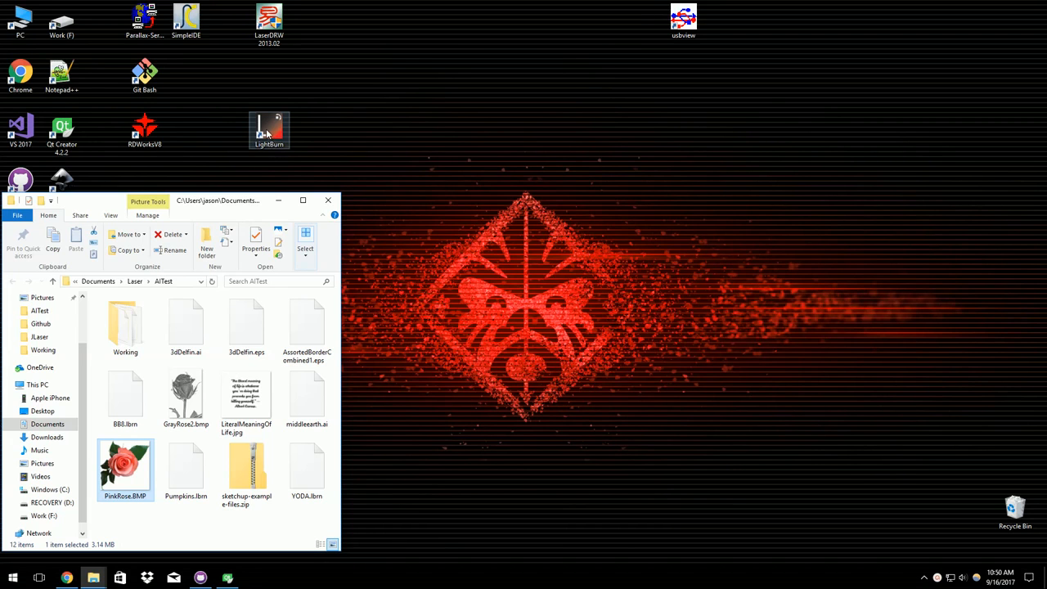
pyautogui.doubleClick(269, 129)
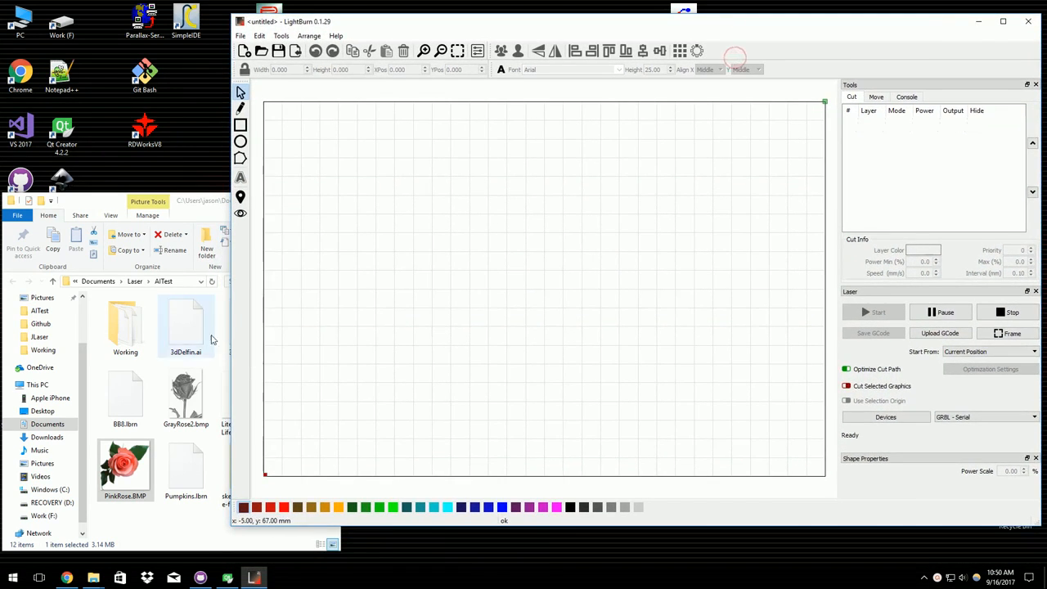
# Step: Import the dolphin .ai artwork, delete its duplicates, then drag PinkRose.BMP onto the canvas
pyautogui.doubleClick(183, 324)
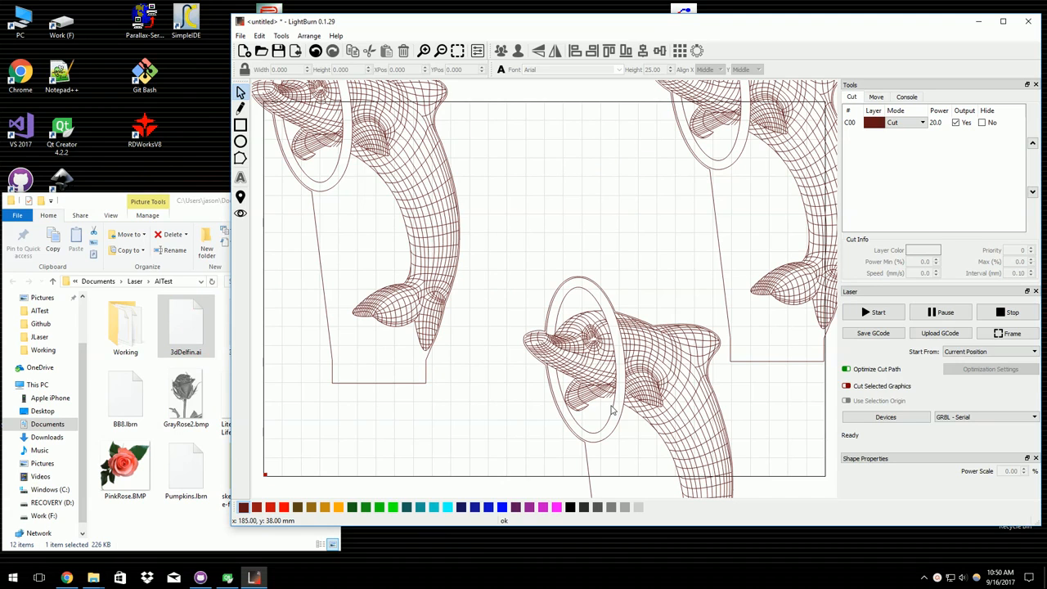
pyautogui.press('Delete')
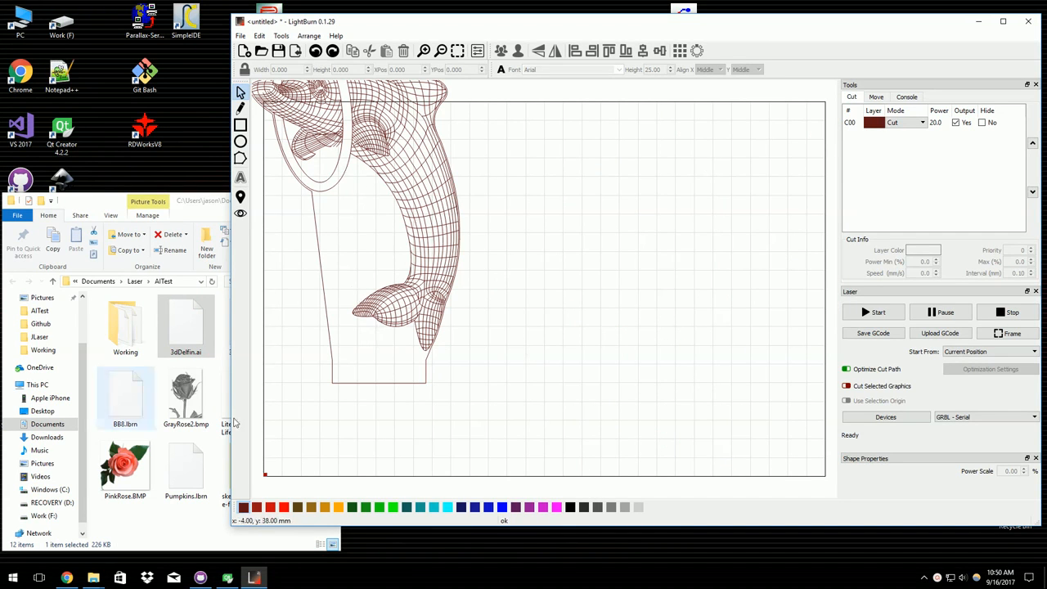
pyautogui.moveTo(124, 466); pyautogui.dragTo(417, 291)
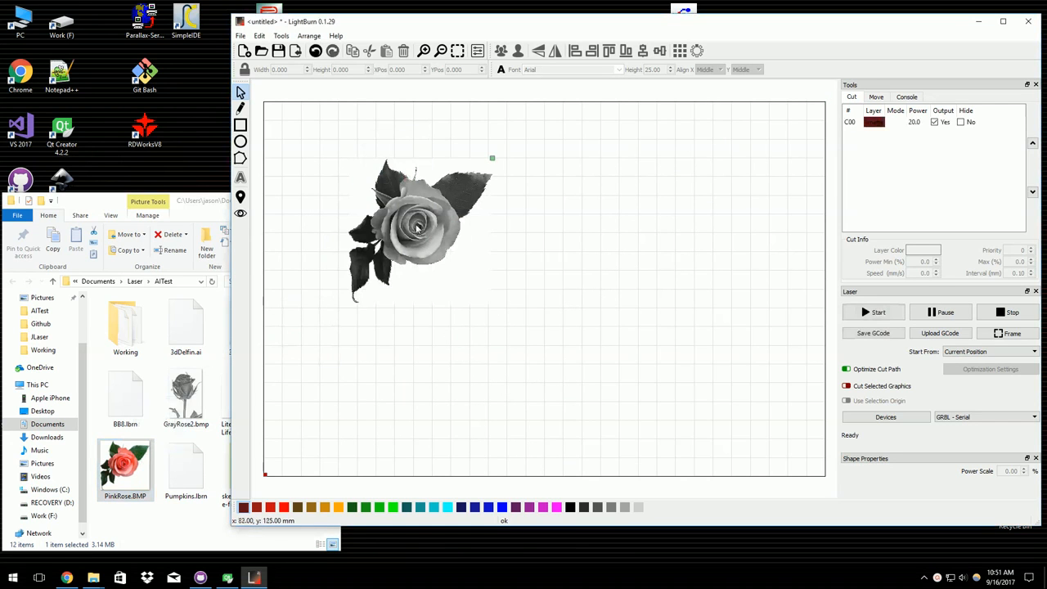
# Step: Duplicate the rose into three copies, delete them all, and bring the AlTest folder forward
pyautogui.click(417, 229)
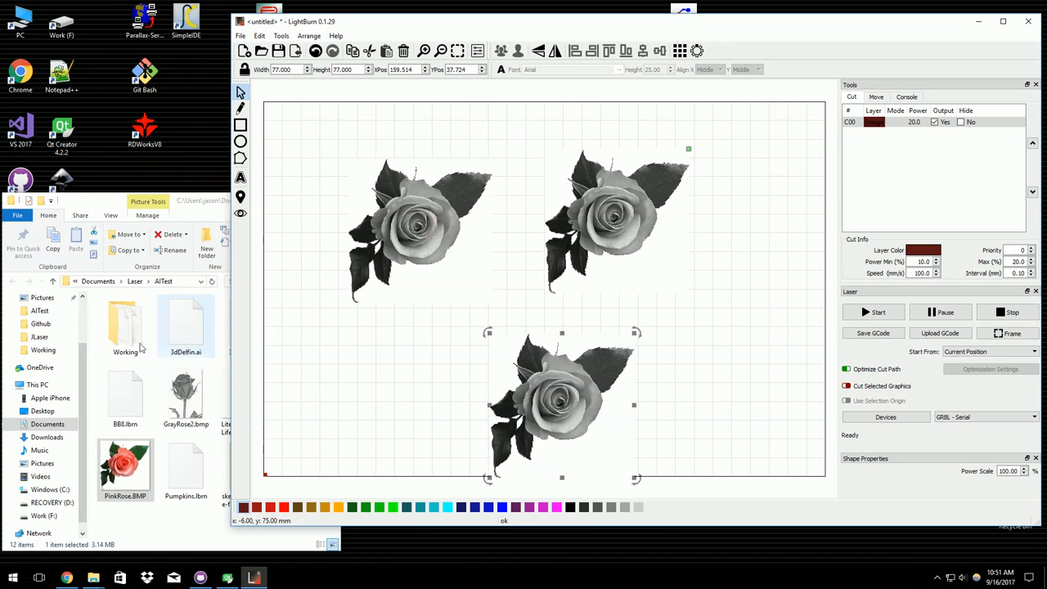
pyautogui.moveTo(563, 405); pyautogui.dragTo(615, 221)
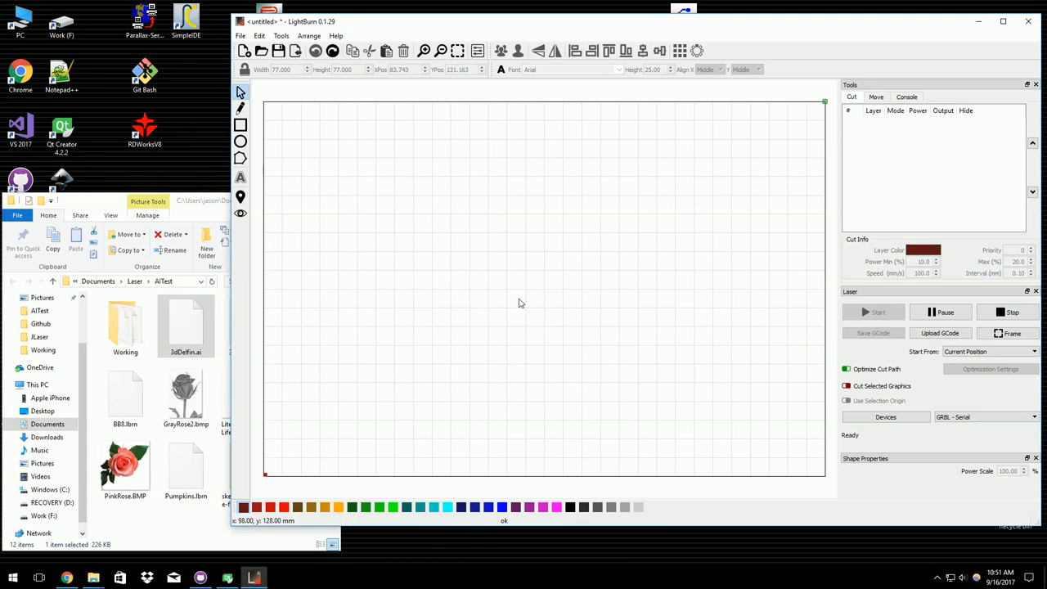
pyautogui.click(281, 36)
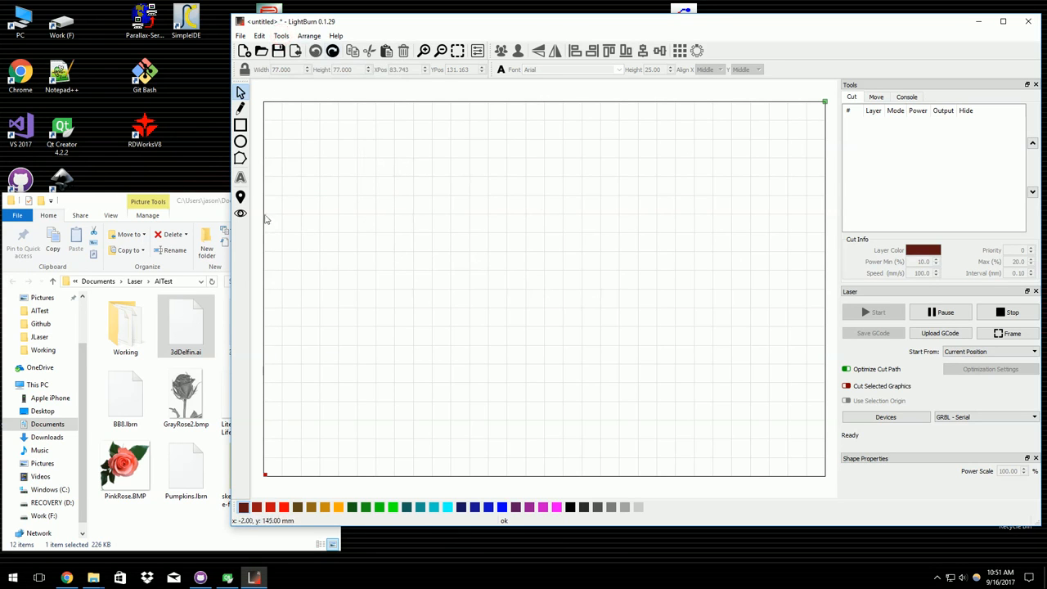
pyautogui.click(124, 398)
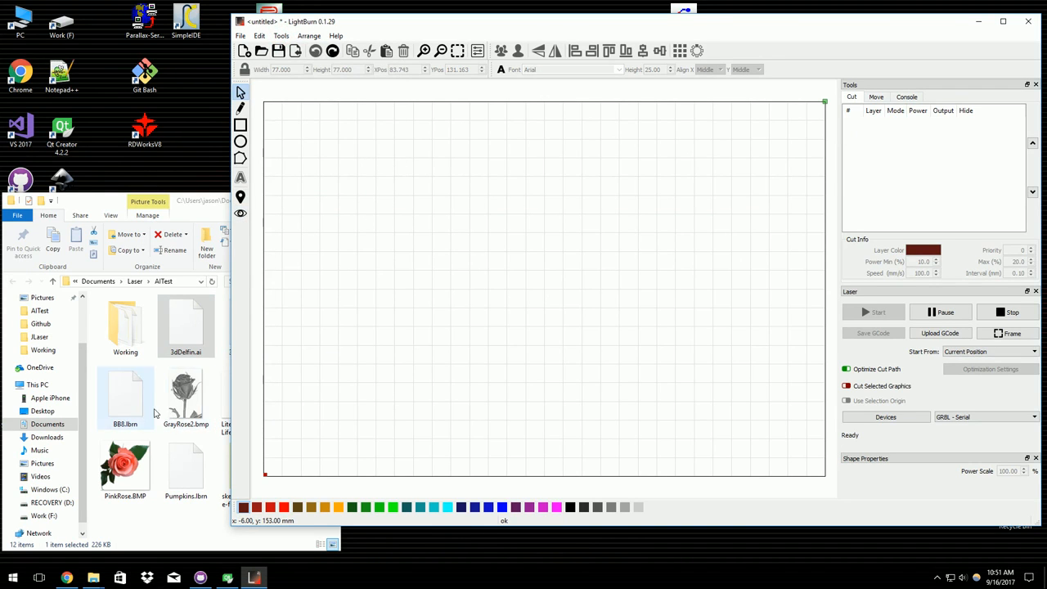
pyautogui.click(185, 326)
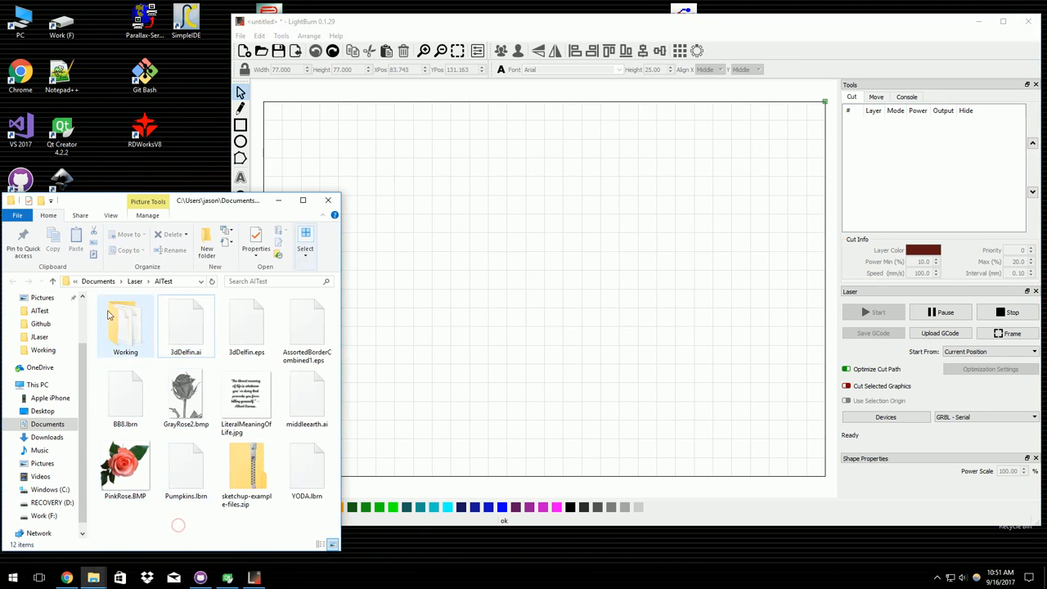
# Step: Drag the pumpkin .ai file from the Working subfolder onto the canvas as a cut layer
pyautogui.doubleClick(124, 325)
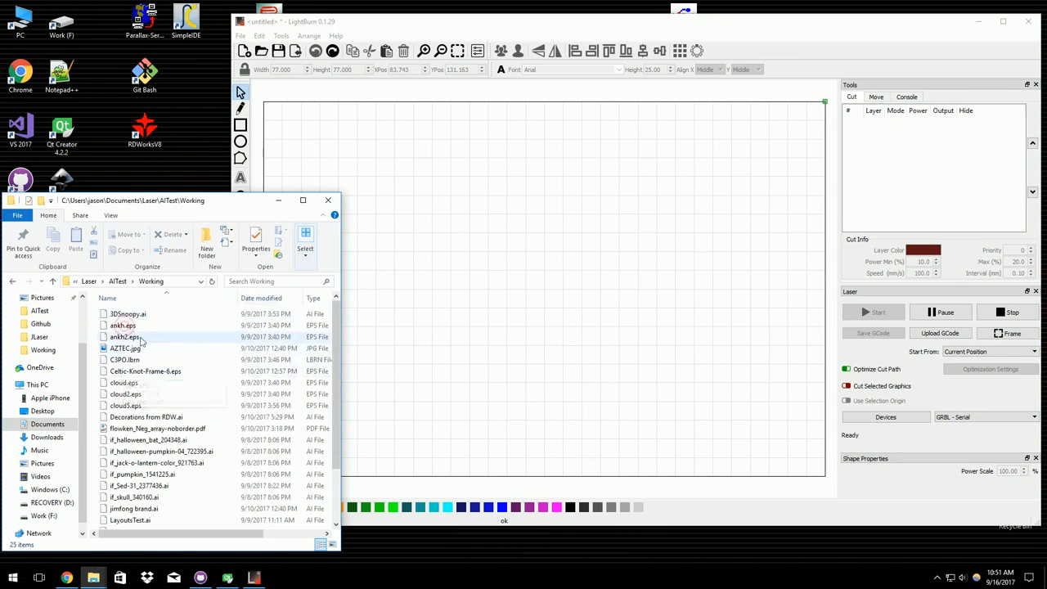
pyautogui.click(124, 360)
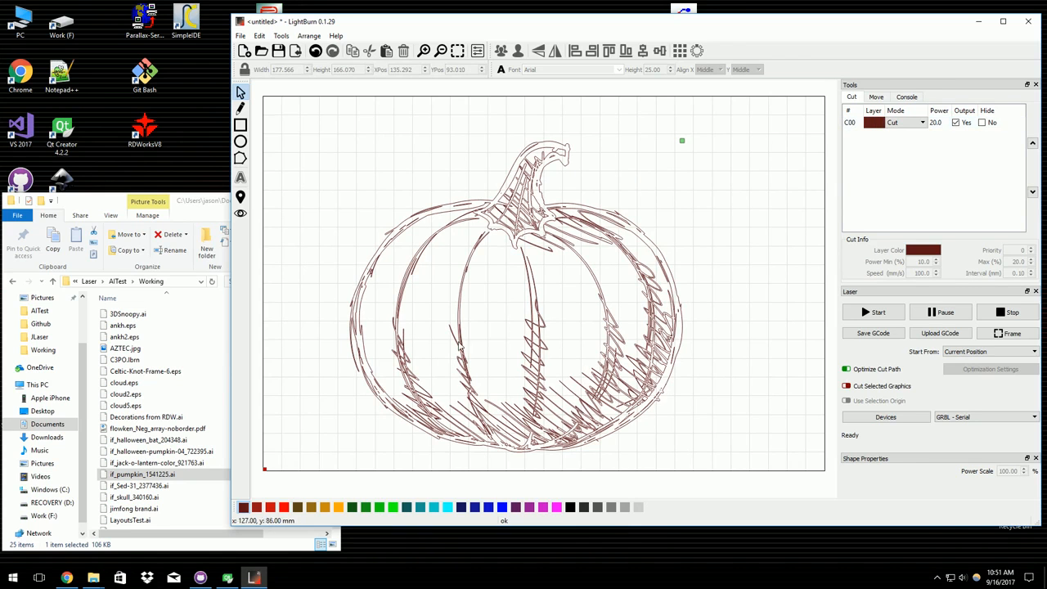
pyautogui.moveTo(370, 229)
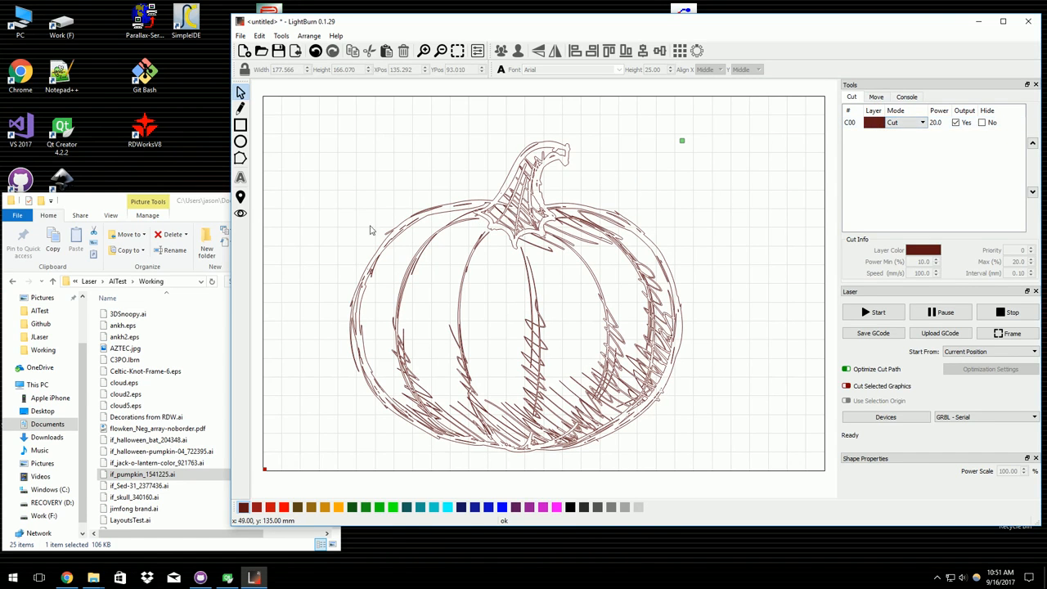
# Step: Preview the pumpkin's cut path and scrub through the cutting sequence
pyautogui.click(1010, 334)
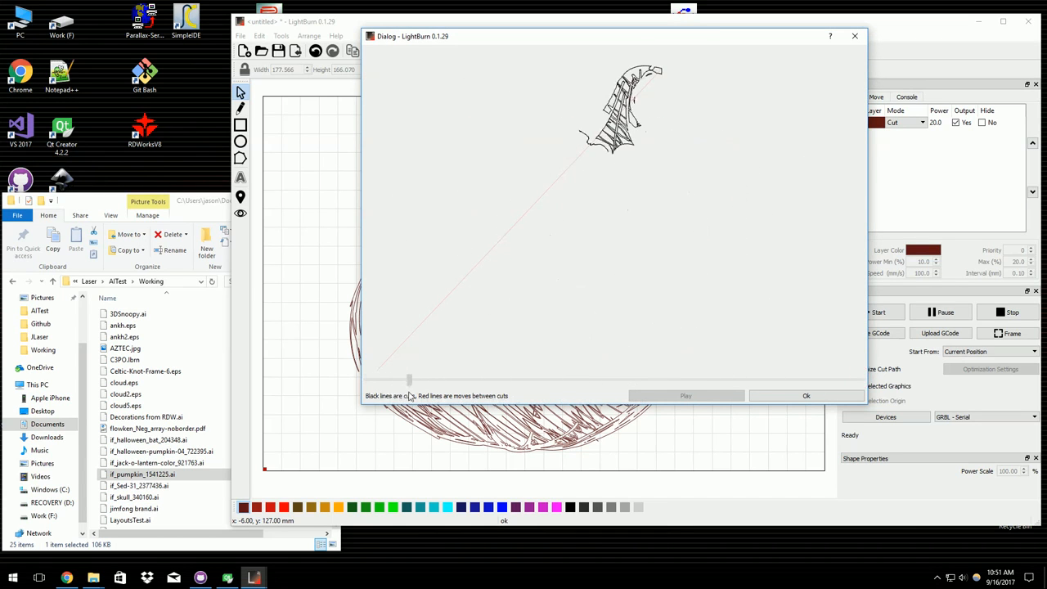
pyautogui.moveTo(409, 379); pyautogui.dragTo(506, 380)
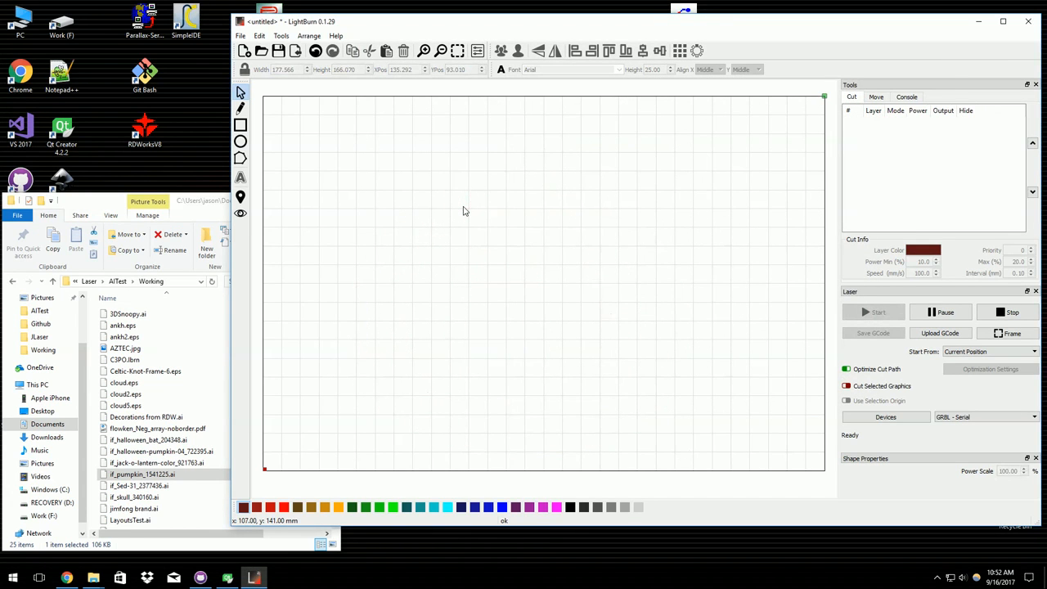
# Step: Open the saved Pumpkins.lbrn project from the AlTest folder via File > Open
pyautogui.click(260, 51)
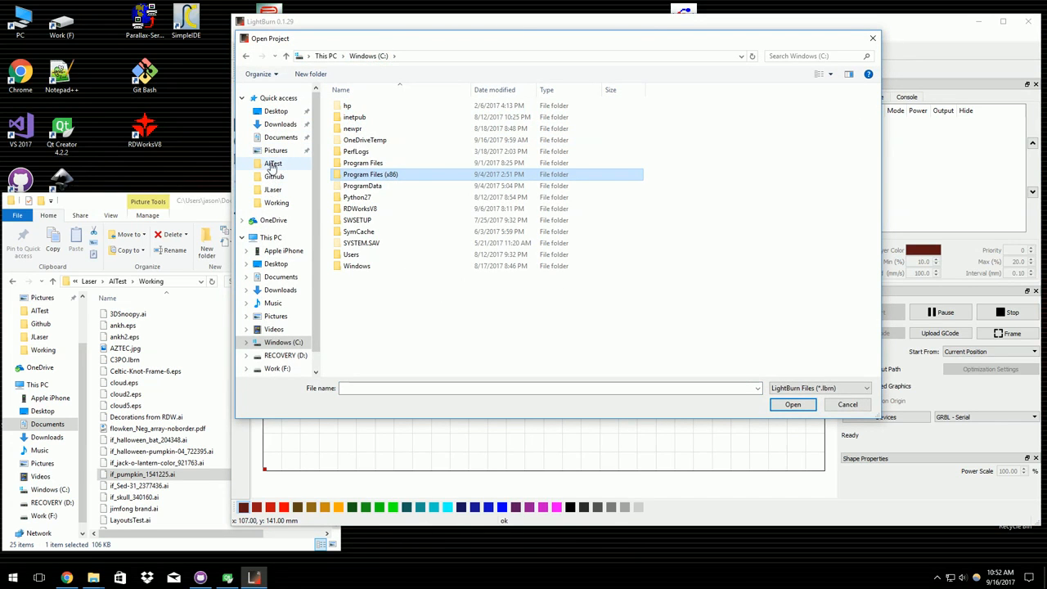
pyautogui.click(275, 176)
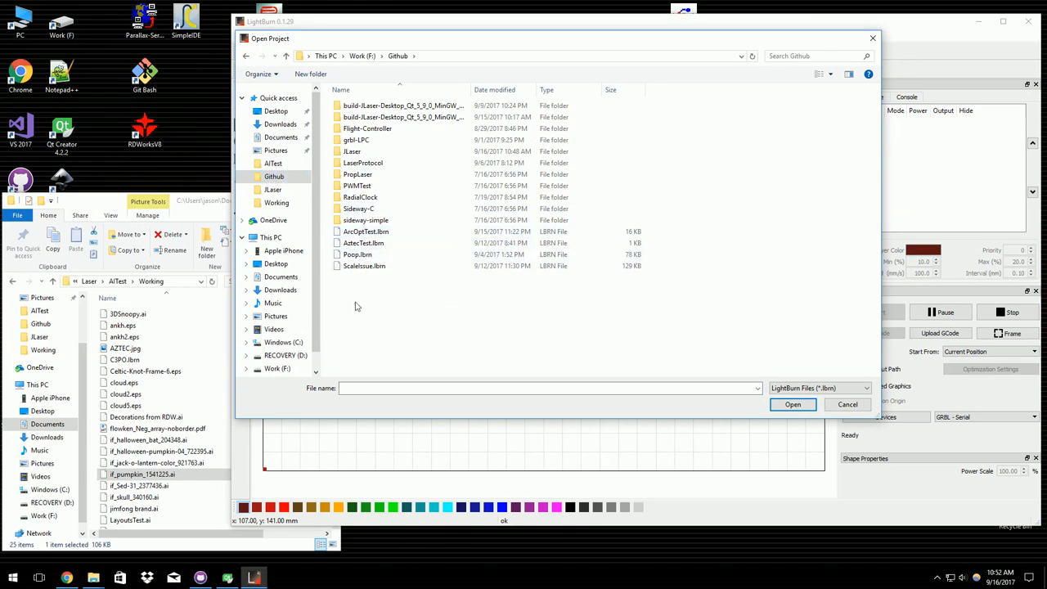
pyautogui.click(363, 242)
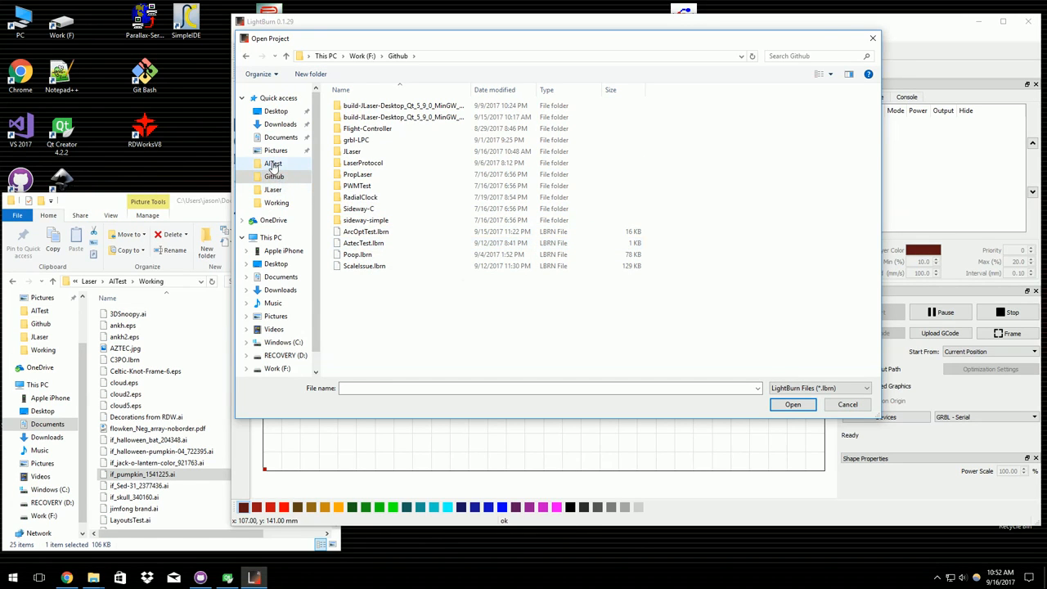
pyautogui.click(792, 404)
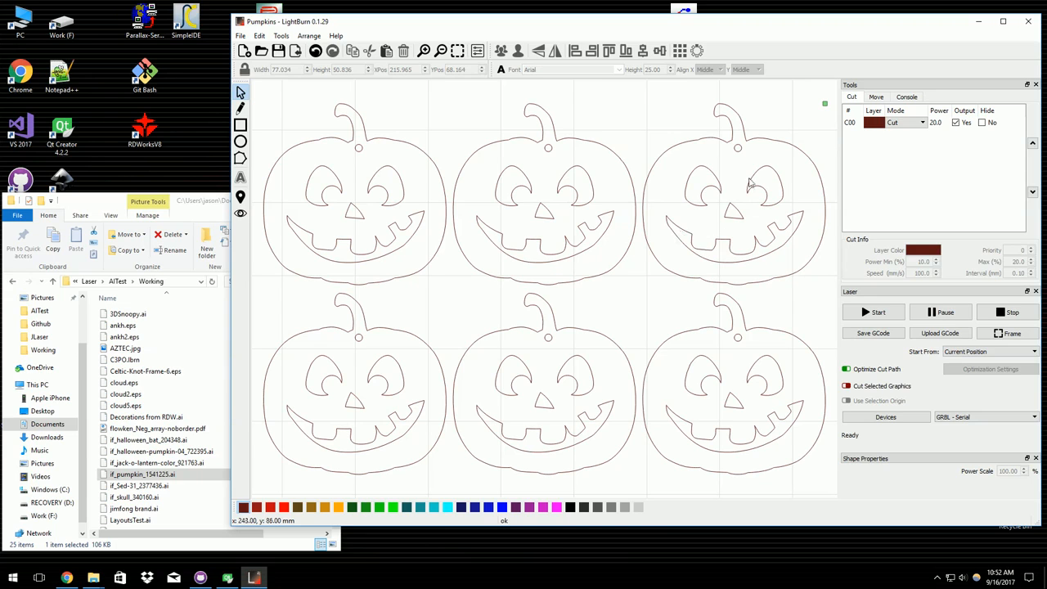
pyautogui.moveTo(314, 239)
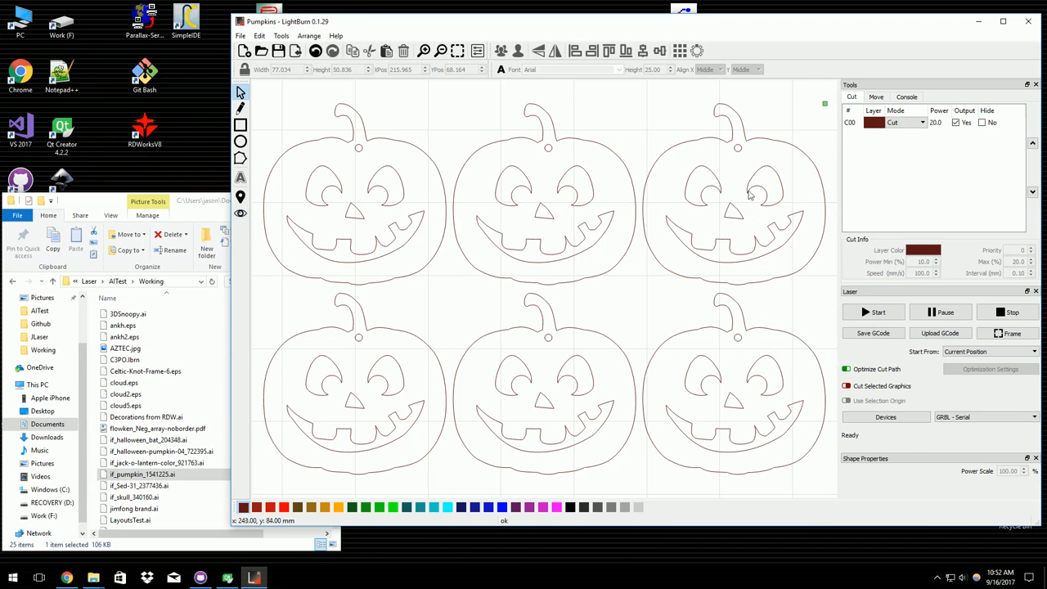
pyautogui.moveTo(727, 199)
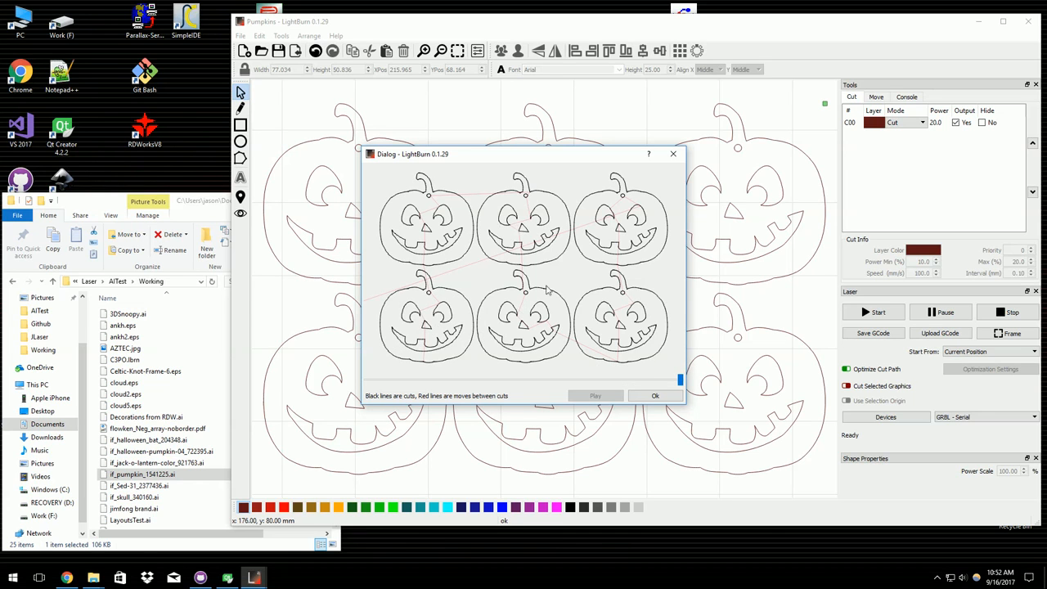
# Step: Close the cut preview of the six jack-o'-lantern outlines and return to the design
pyautogui.click(654, 394)
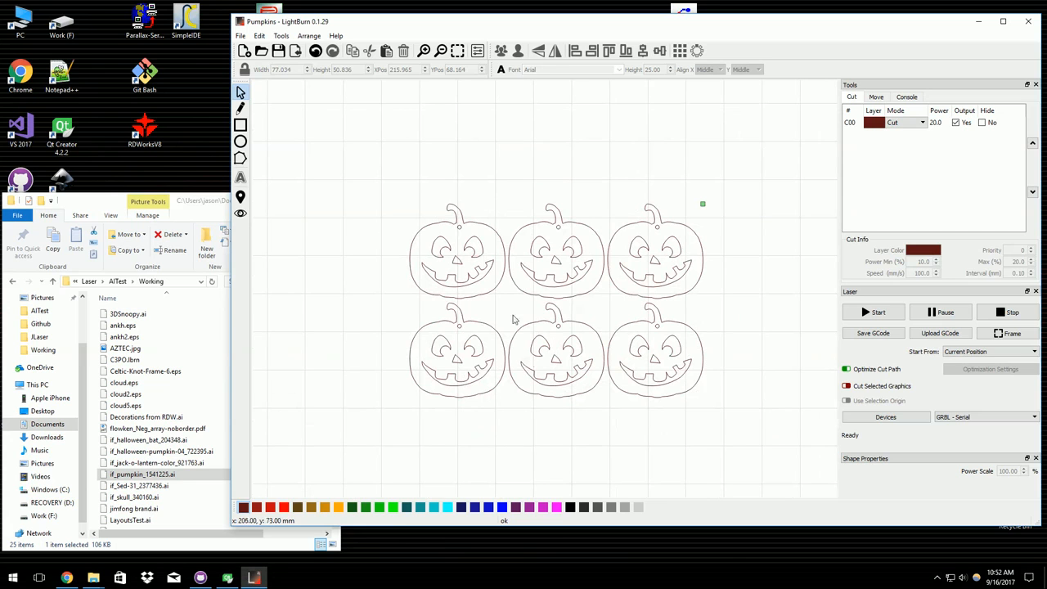
pyautogui.moveTo(597, 320)
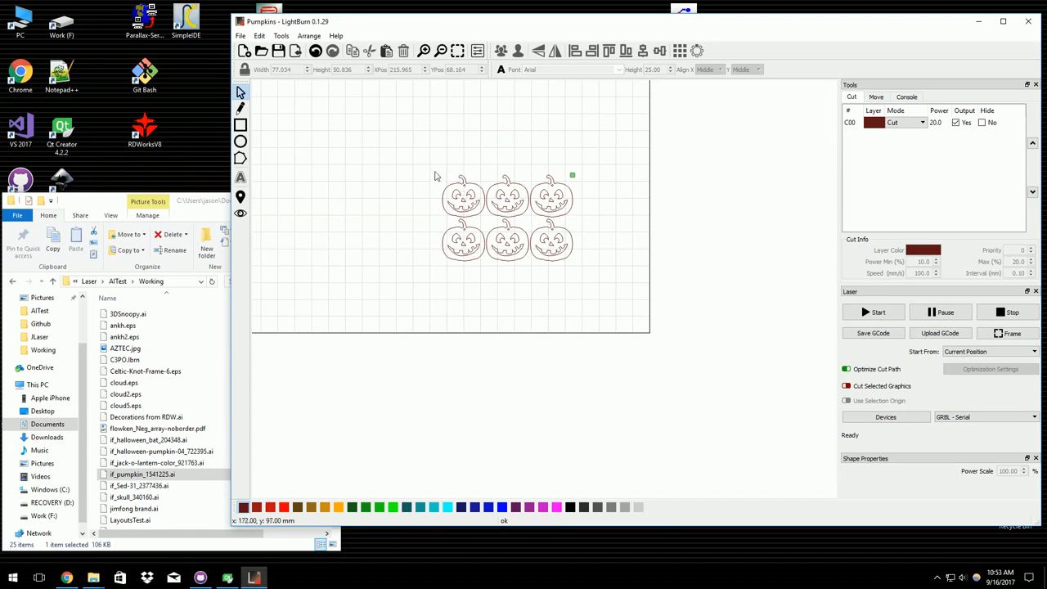
pyautogui.click(464, 197)
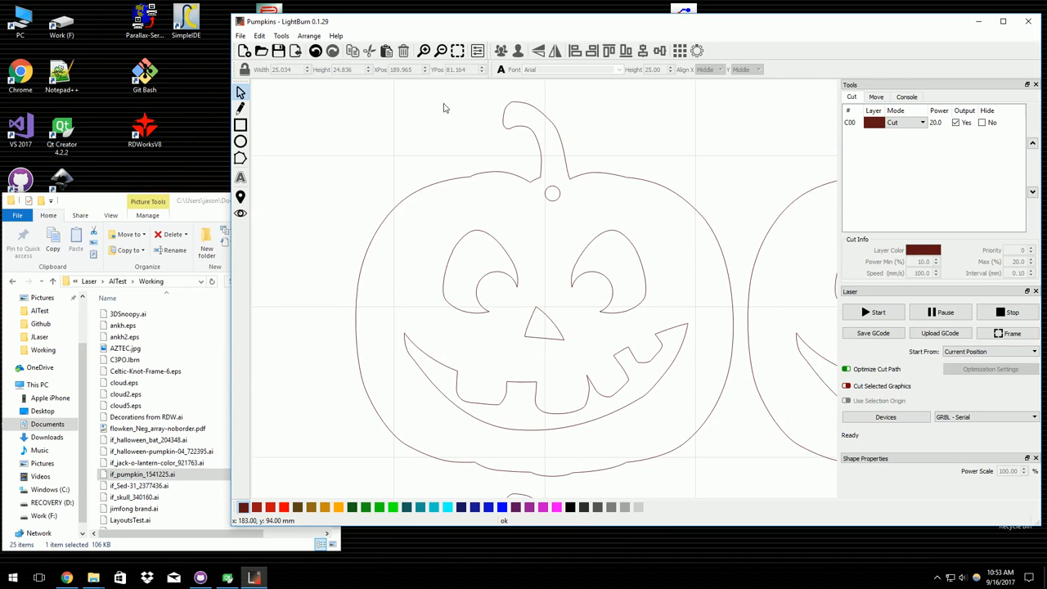
pyautogui.click(458, 50)
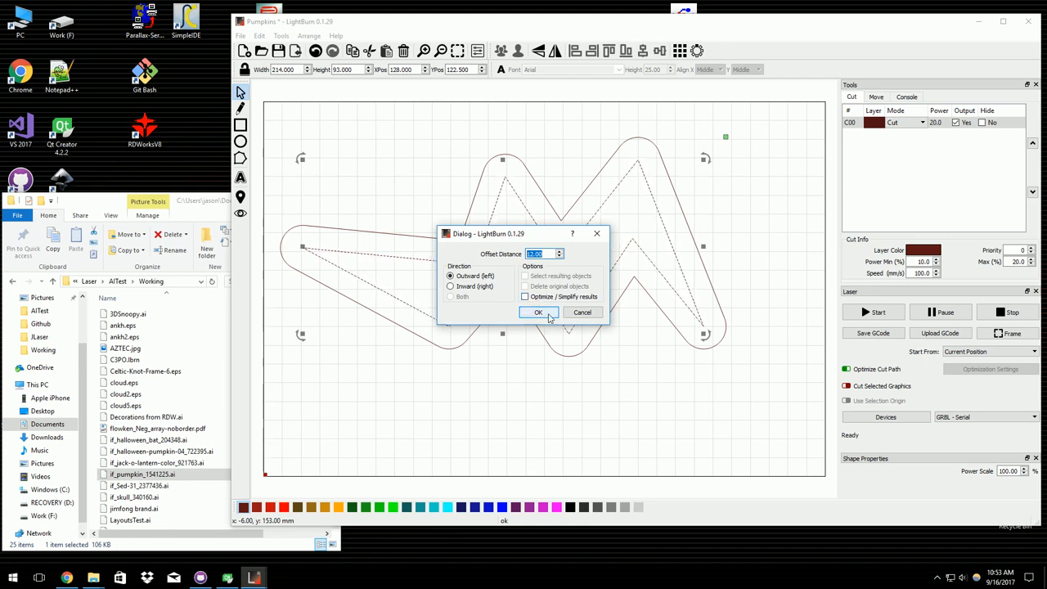
# Step: Apply an outward offset around the zigzag with Optimize unchecked, keeping rounded corners
pyautogui.click(537, 313)
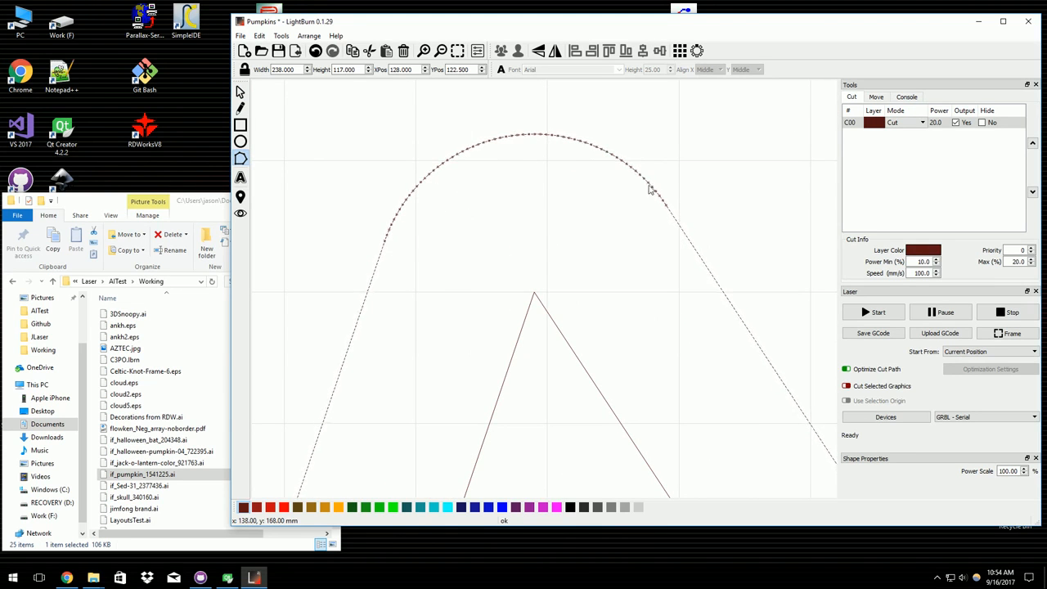
pyautogui.moveTo(638, 167)
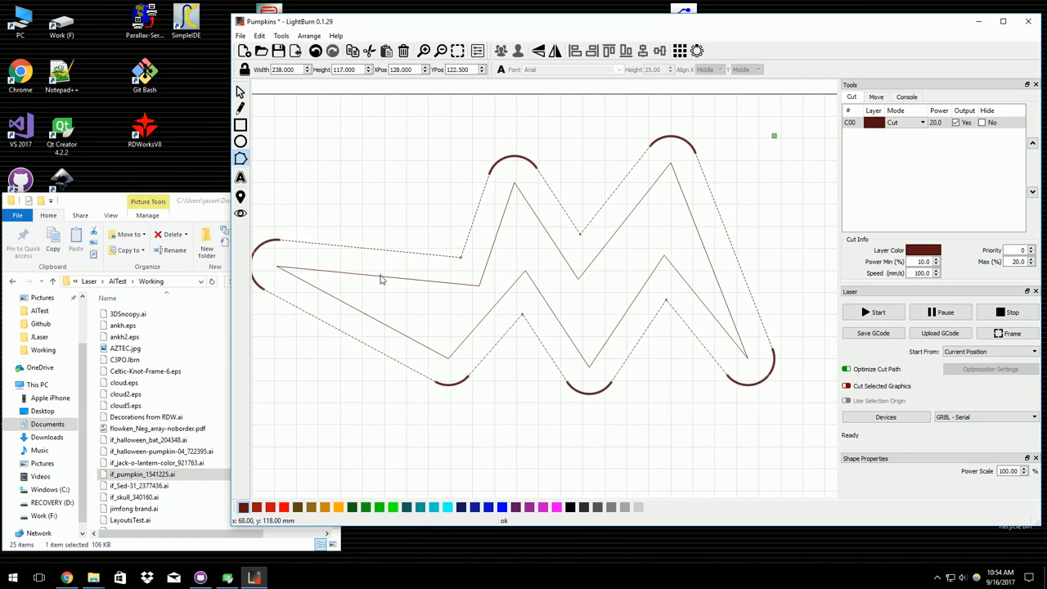
# Step: Select the zigzag with its outline and apply a simplified outward offset of 15
pyautogui.click(374, 272)
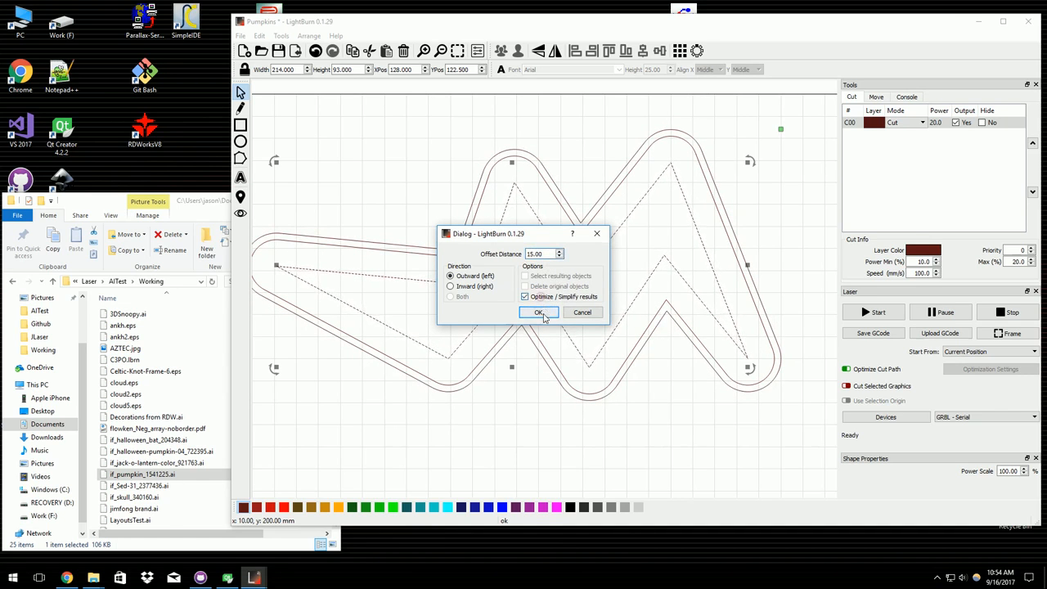
pyautogui.click(538, 312)
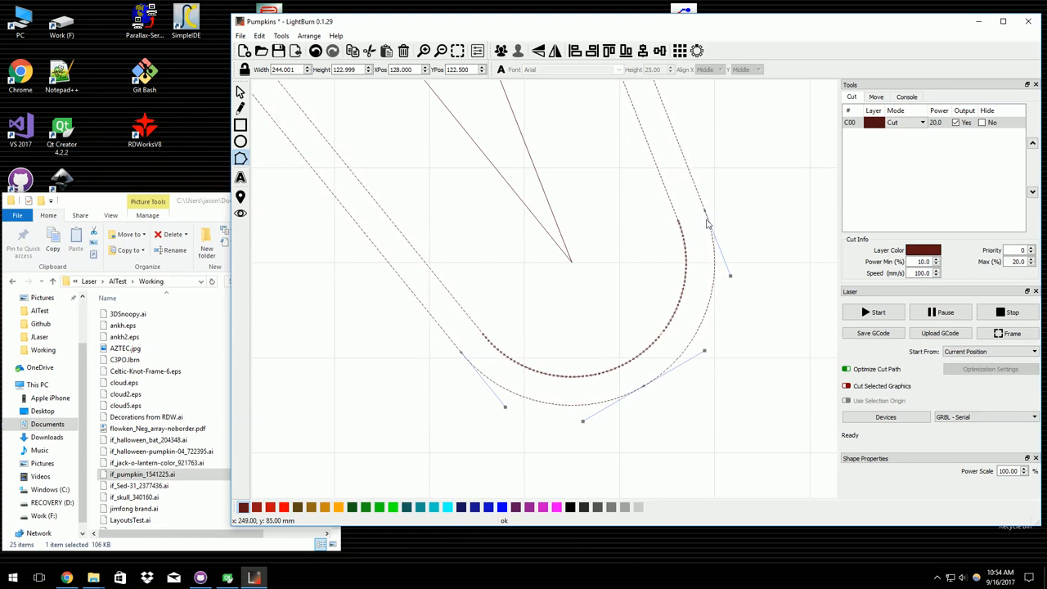
pyautogui.moveTo(670, 211)
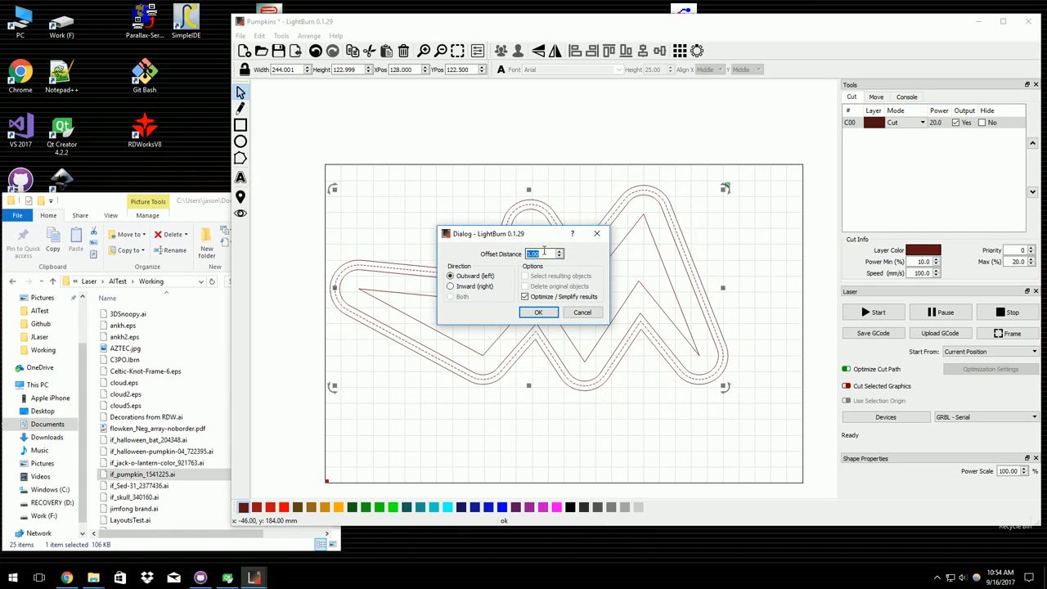
# Step: Apply a third simplified outward offset outline around the zigzag and its earlier outlines
pyautogui.click(537, 311)
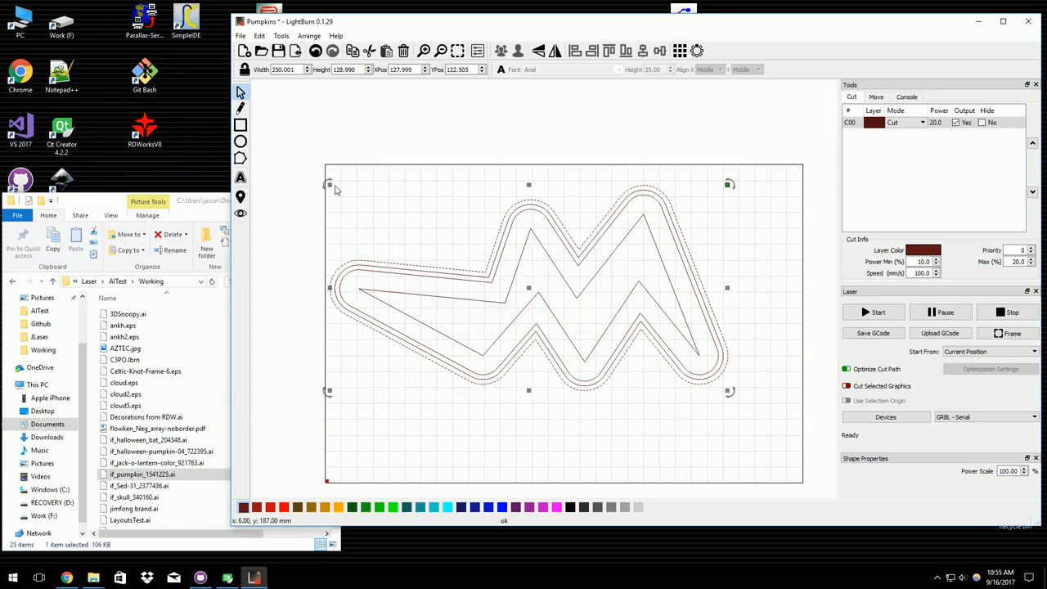
pyautogui.moveTo(240, 158)
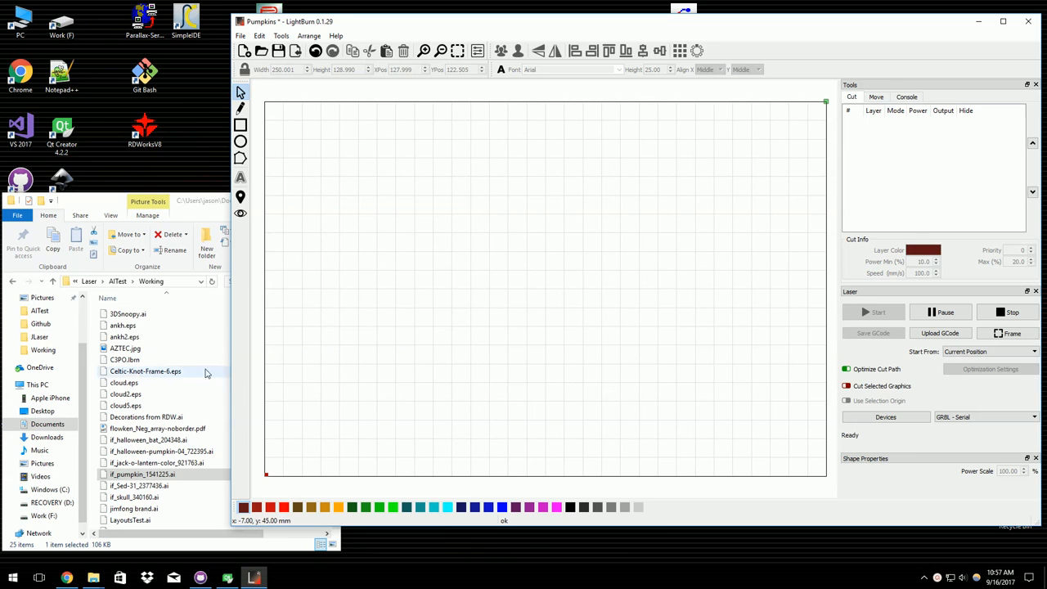
# Step: Import ankh.eps from the Working folder and select the imported ankh
pyautogui.click(123, 324)
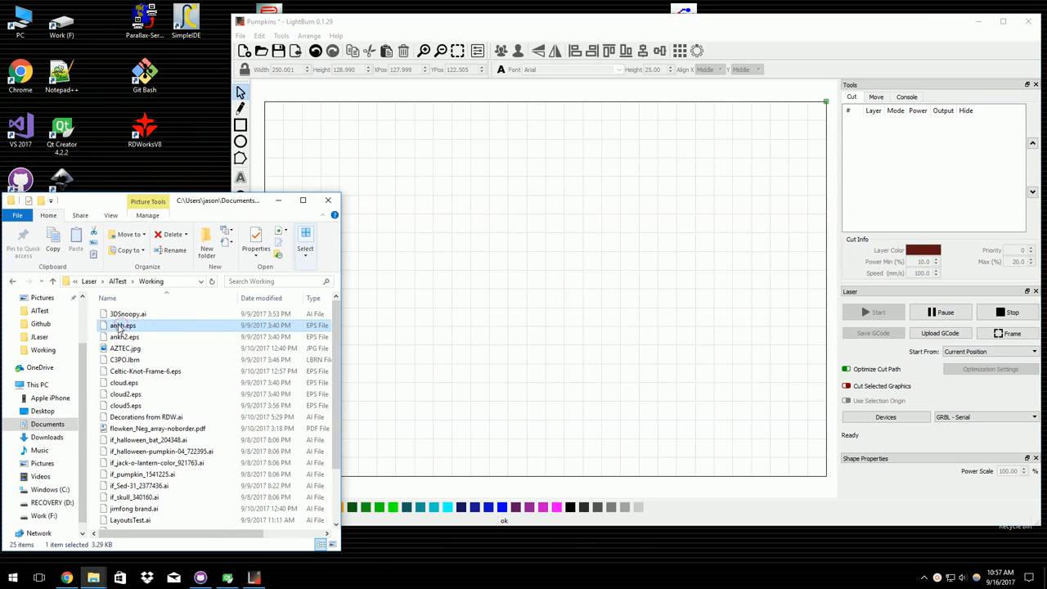
pyautogui.doubleClick(121, 324)
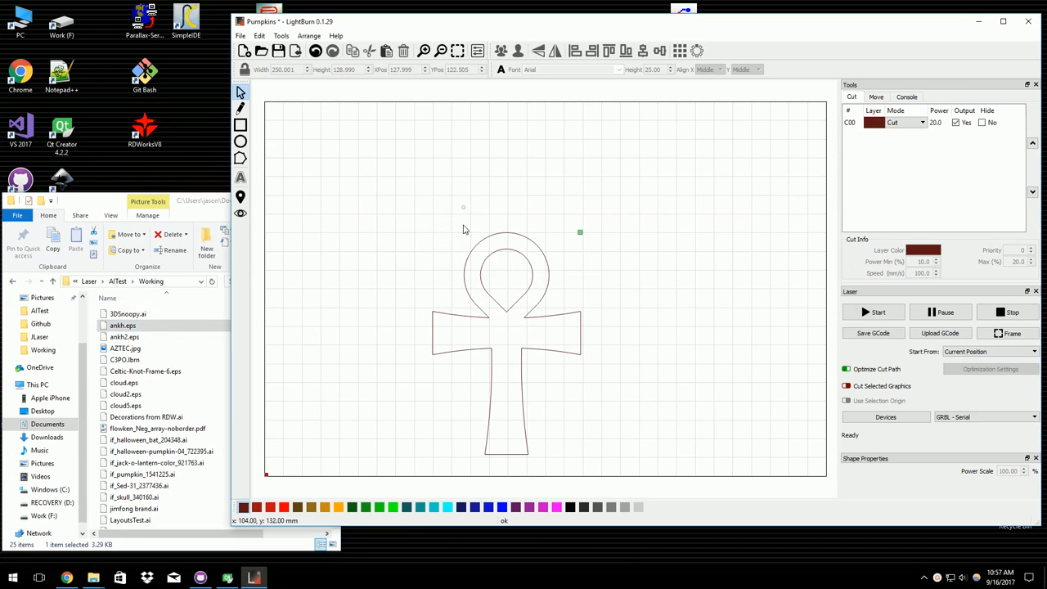
pyautogui.click(505, 344)
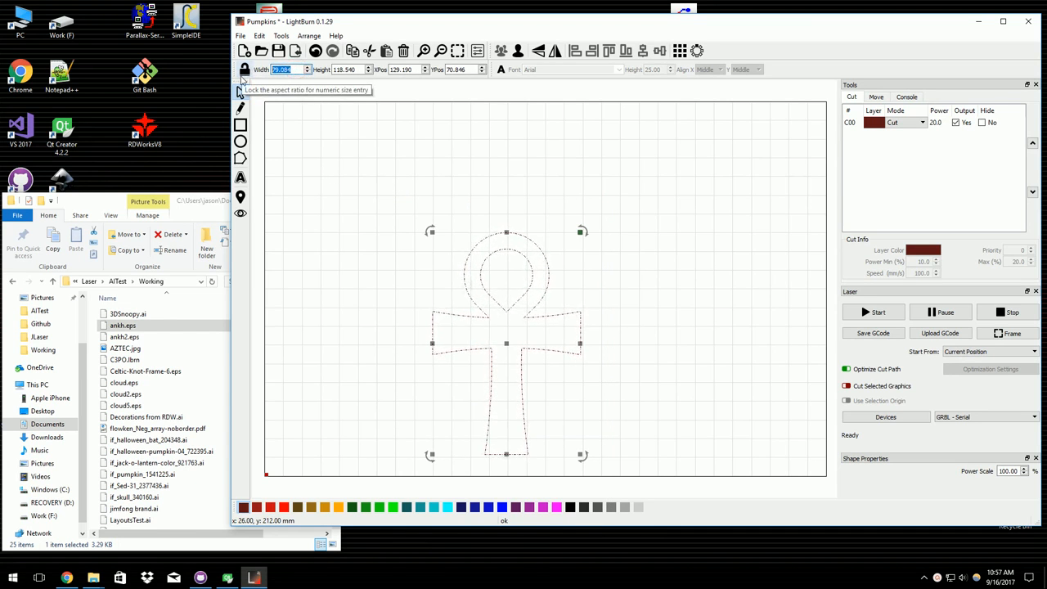
# Step: Set the ankh's width to 50.000 with aspect lock, then drag handles to shrink it further
pyautogui.write('50.000')
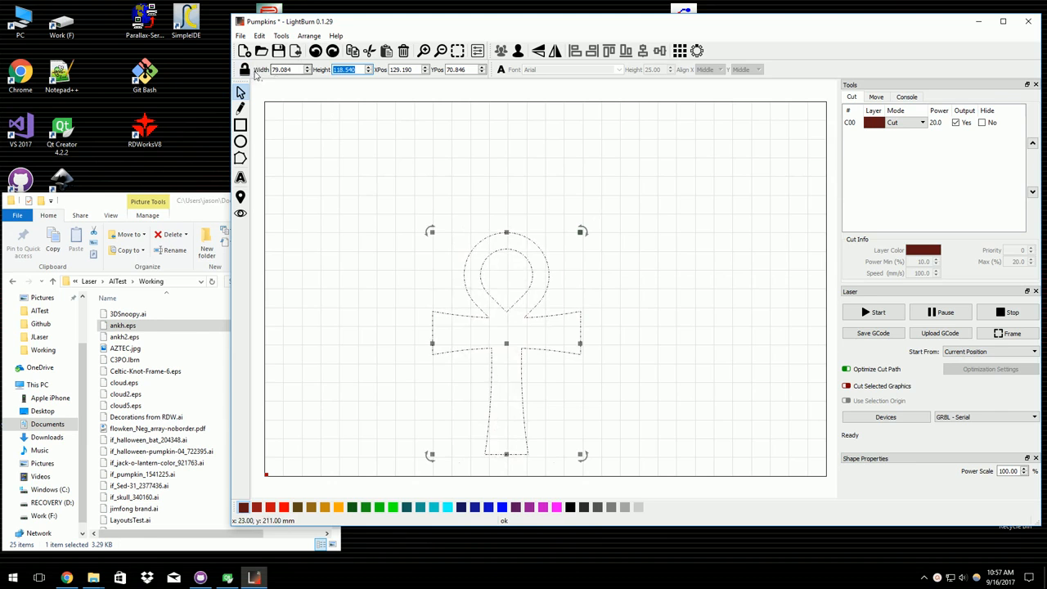
pyautogui.click(244, 69)
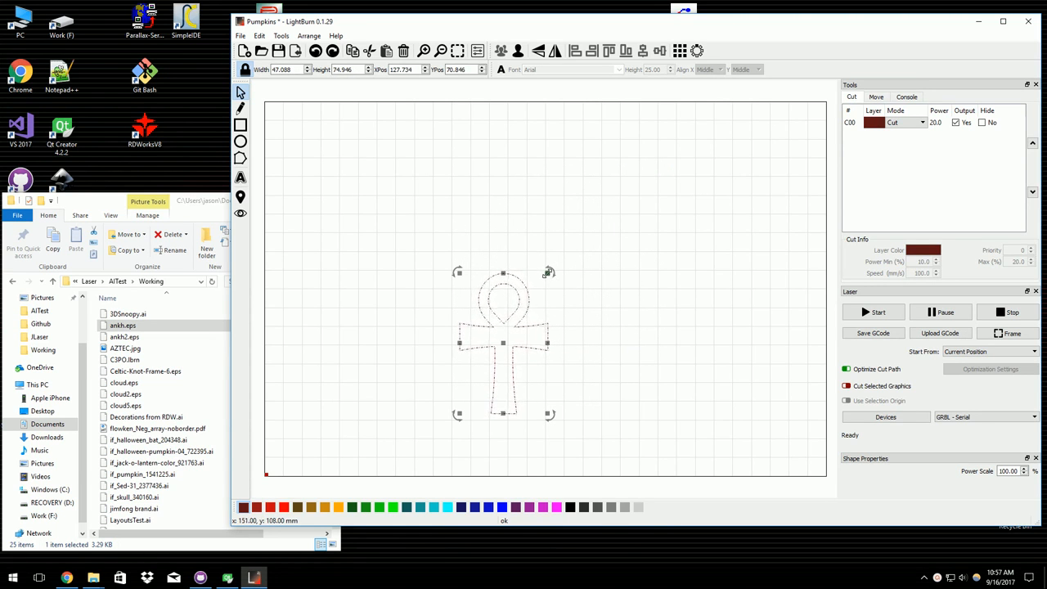
pyautogui.moveTo(548, 272); pyautogui.dragTo(555, 260)
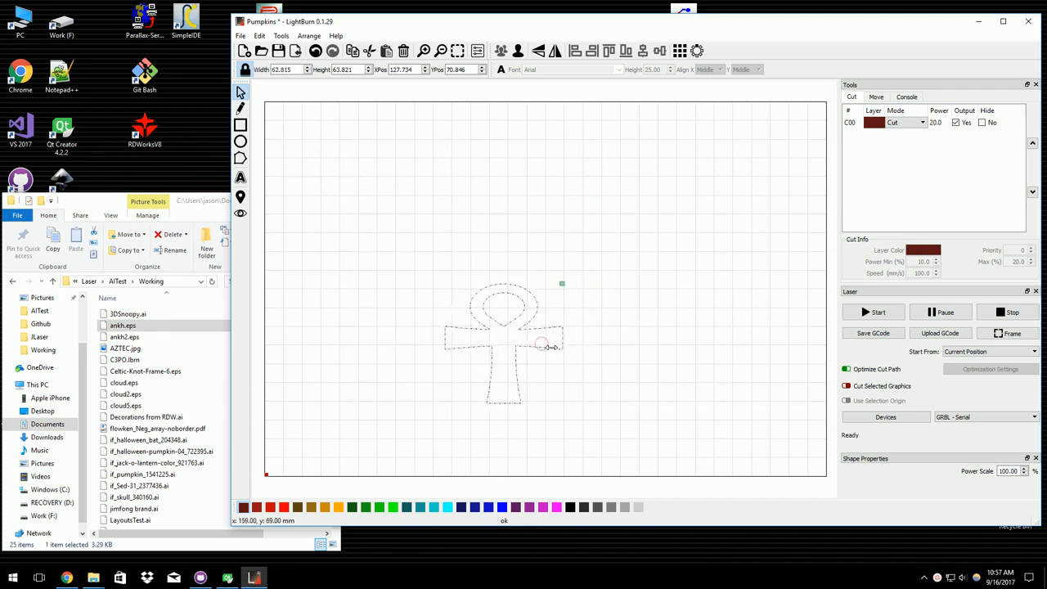
pyautogui.moveTo(549, 343); pyautogui.dragTo(540, 344)
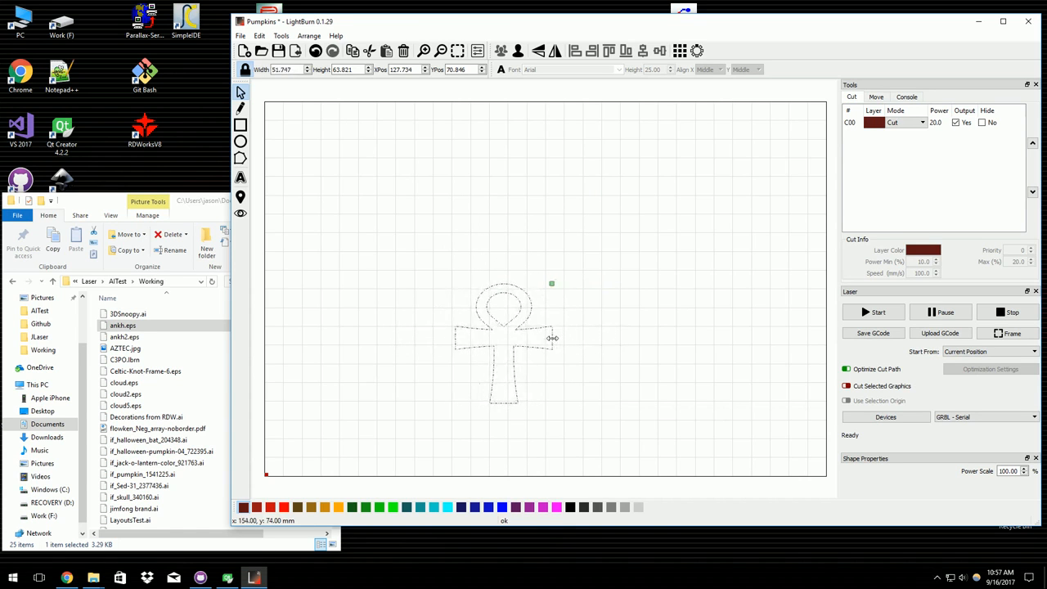
pyautogui.moveTo(553, 339); pyautogui.dragTo(540, 339)
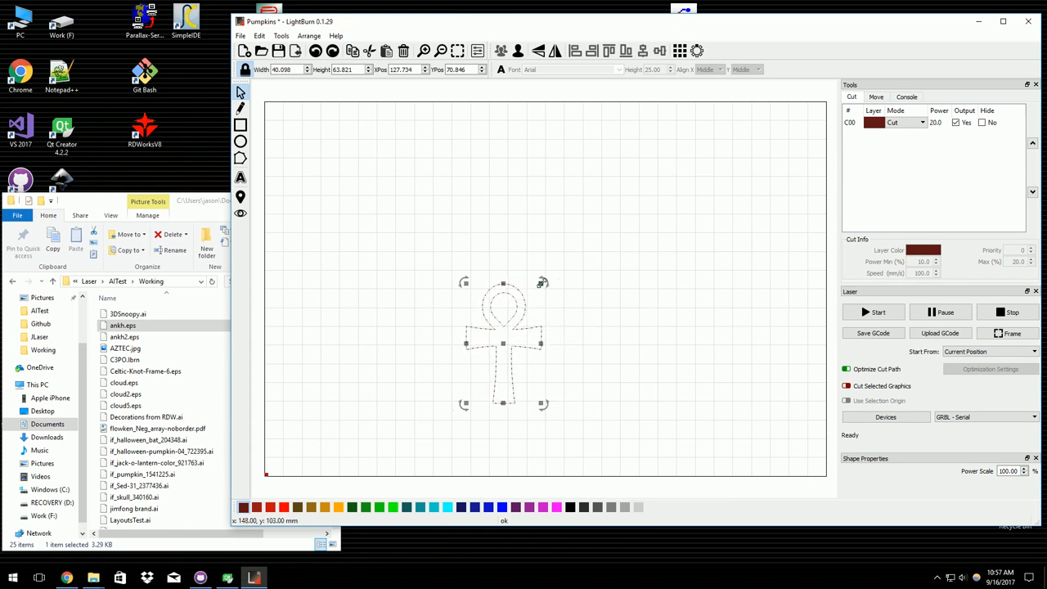